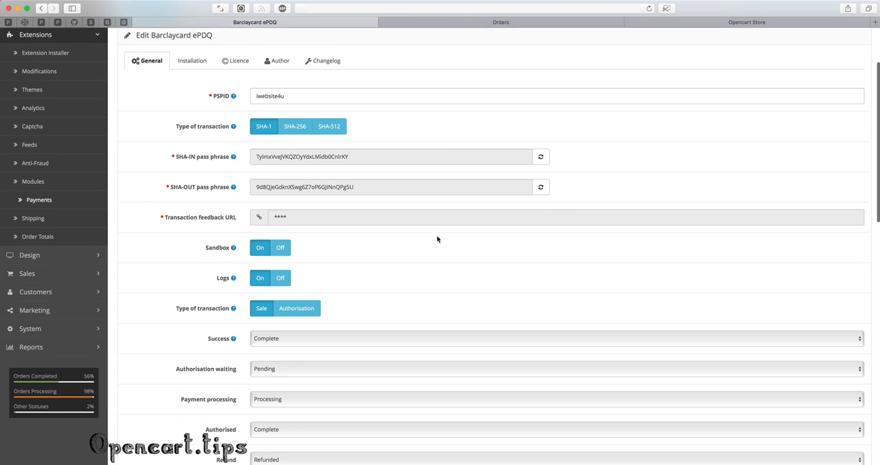
Step: Review the Barclaycard ePDQ settings page, then switch to the admin Orders list
scroll("down", 3)
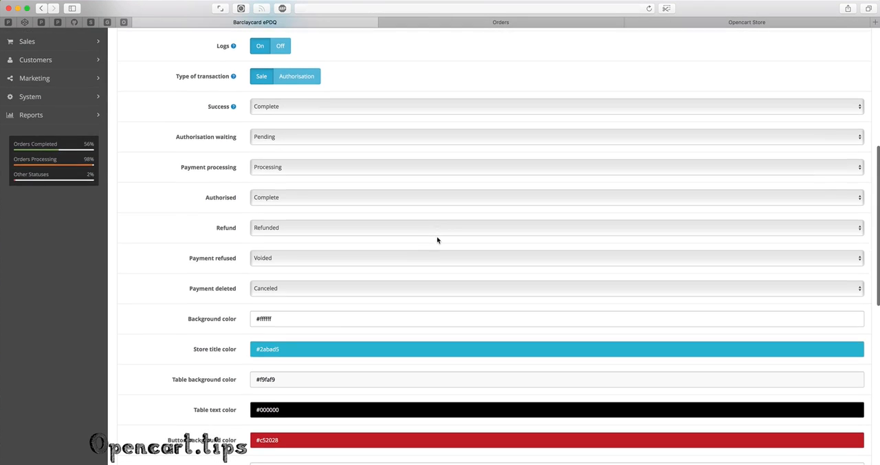
scroll("down", 3)
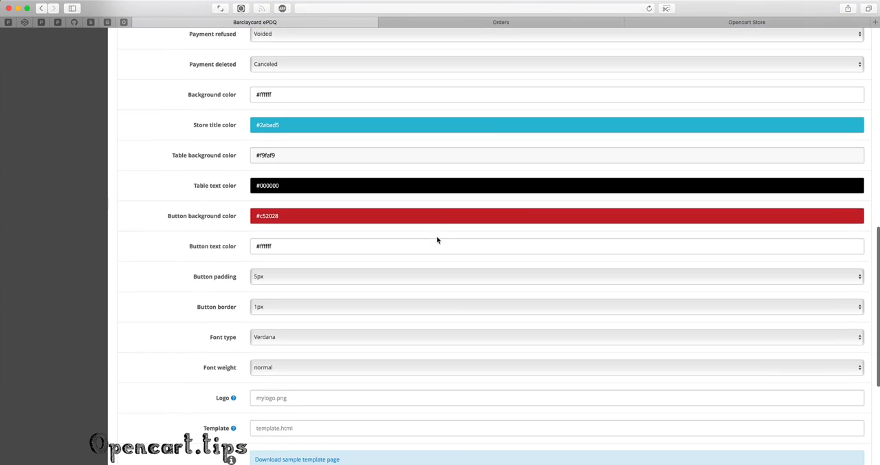
scroll("down", 3)
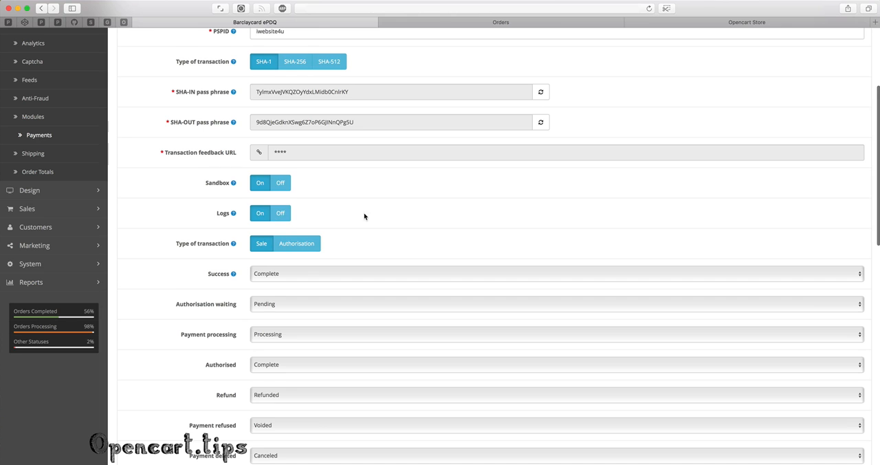
left_click(500, 22)
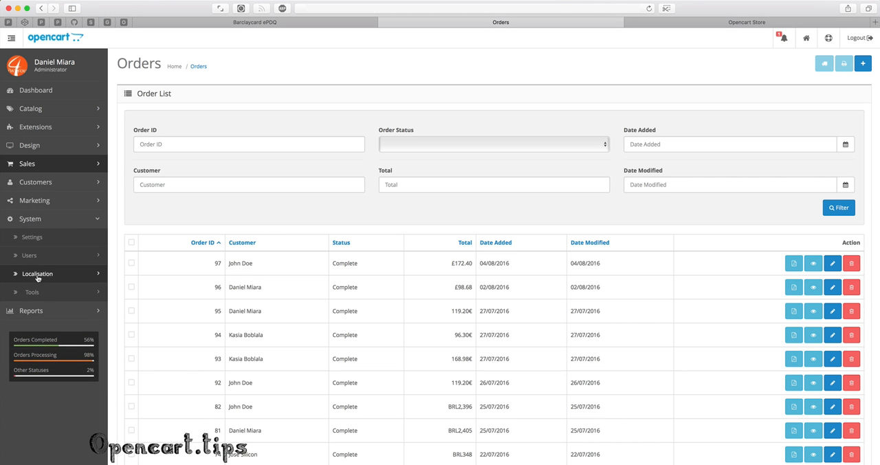
Step: Check the empty error log under System > Tools, view Sales > Orders, and return to the ePDQ settings
left_click(30, 291)
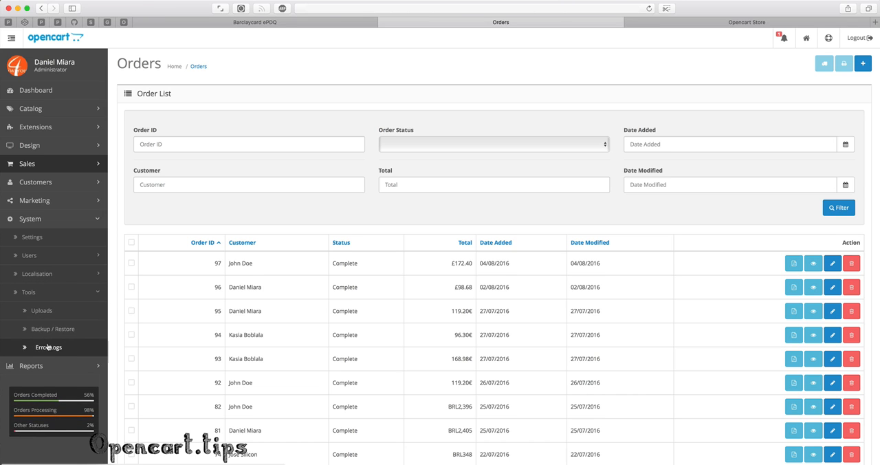
left_click(48, 346)
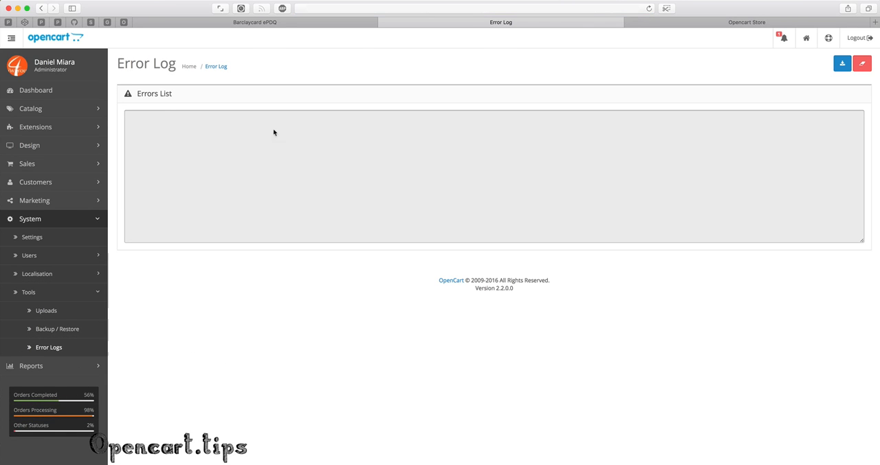
left_click(27, 163)
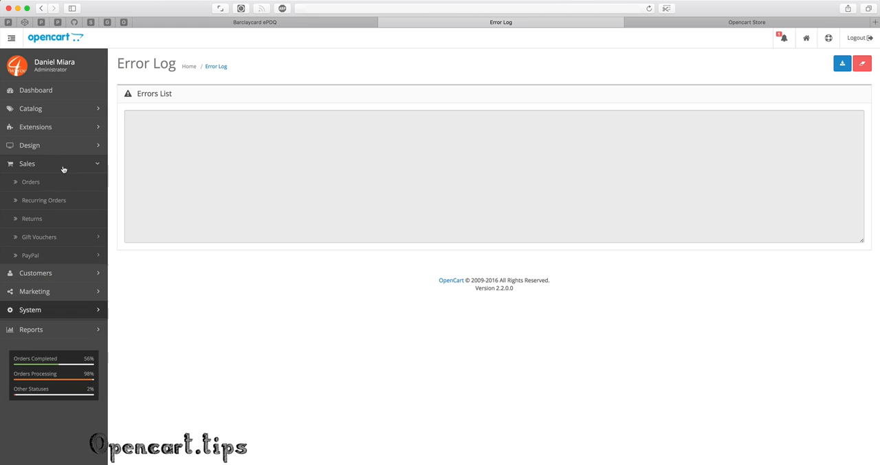
left_click(31, 181)
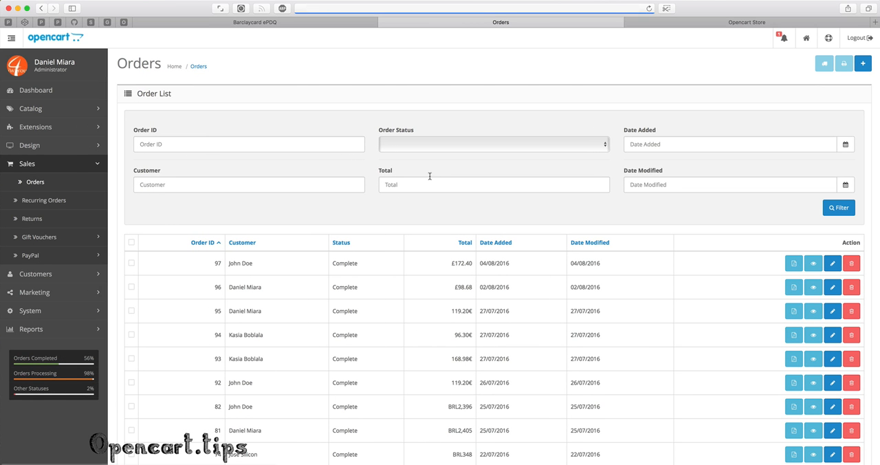
left_click(254, 22)
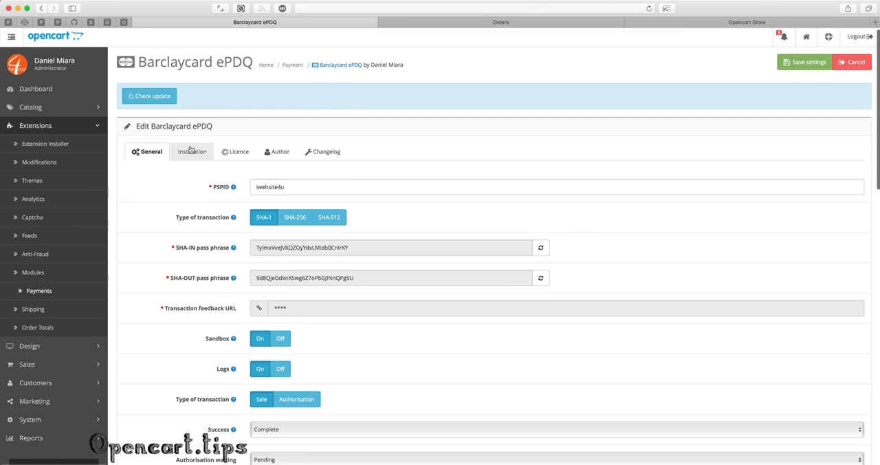
Step: Read through the ePDQ extension's Installation guide with Barclaycard's recommended account settings
left_click(193, 151)
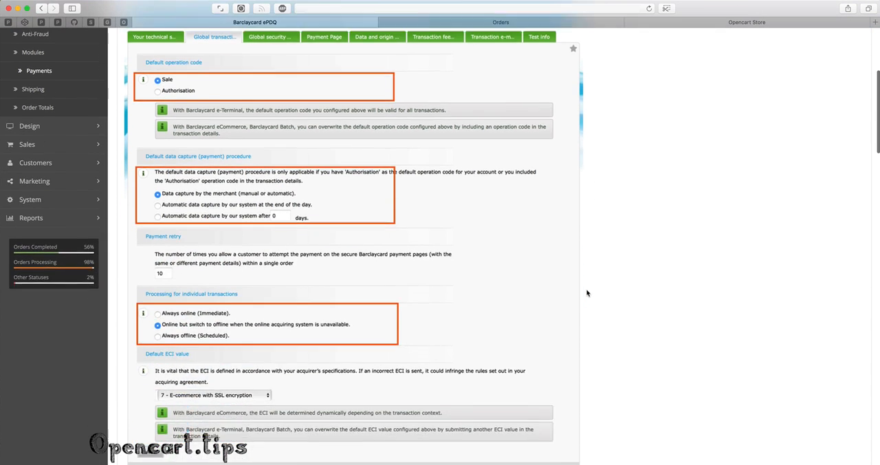
scroll("down", 3)
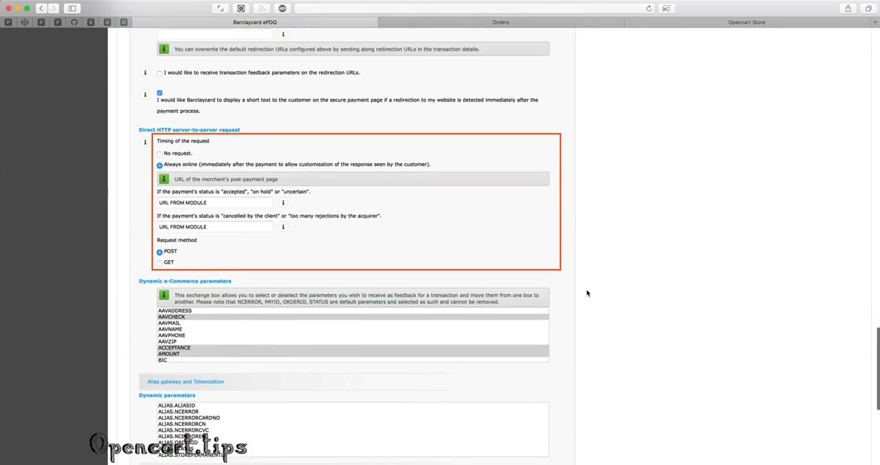
scroll("down", 3)
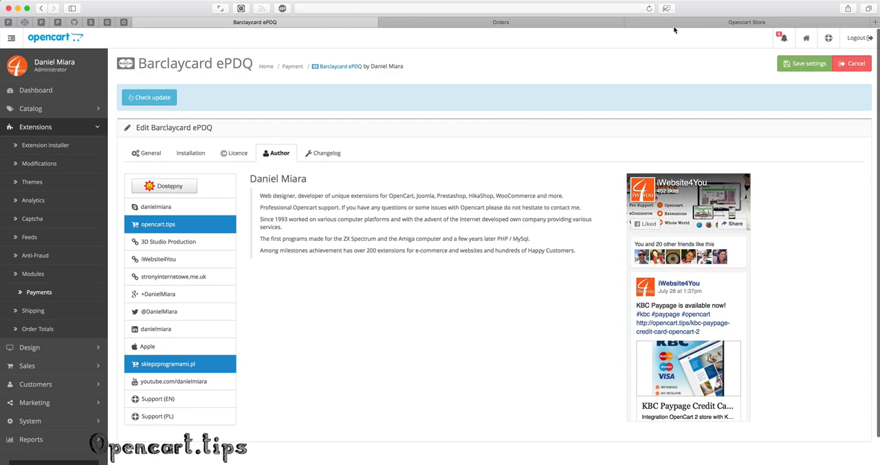
Step: Add an iPhone to the storefront cart and start checkout, then return to the admin Orders list
left_click(745, 22)
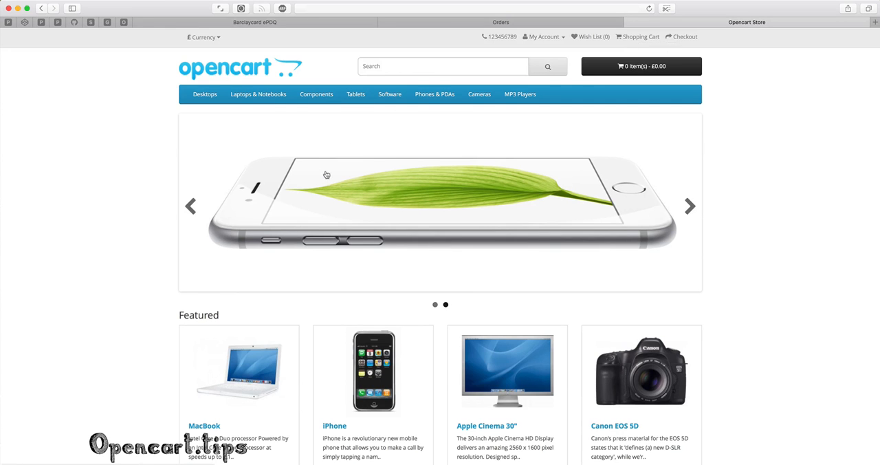
scroll("down", 3)
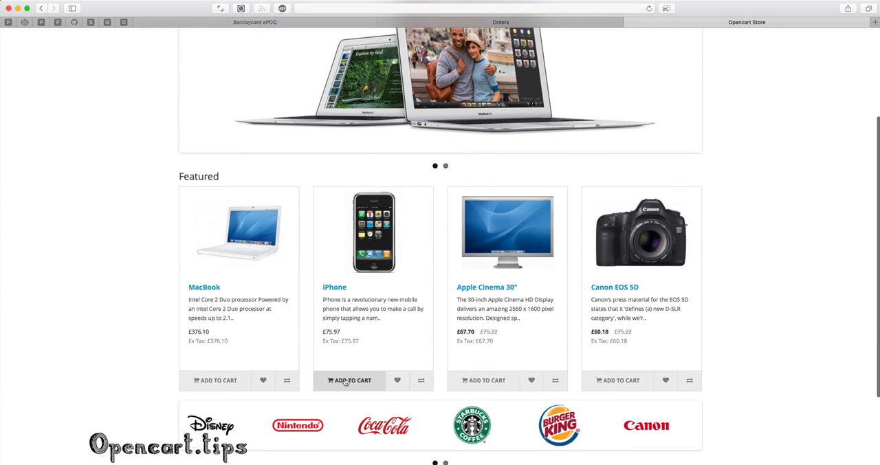
left_click(349, 379)
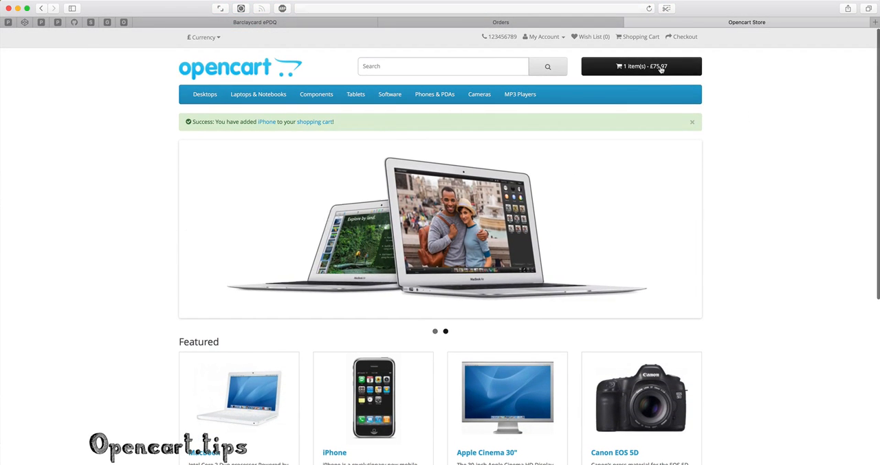
left_click(641, 66)
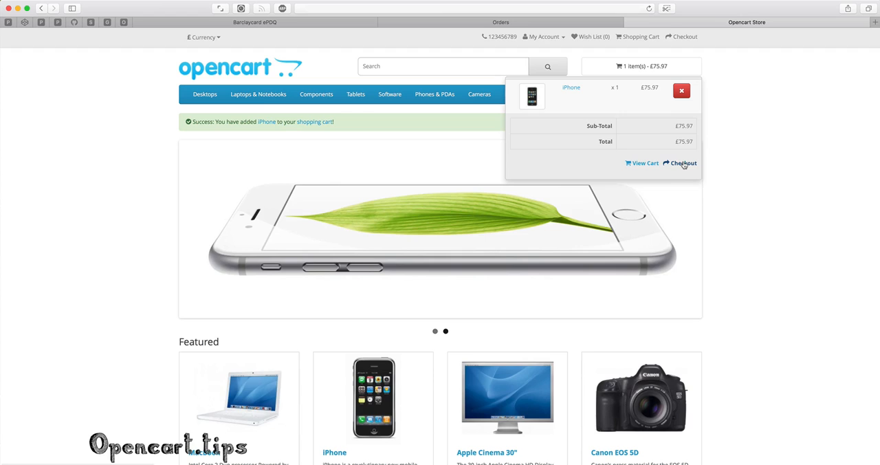
left_click(683, 162)
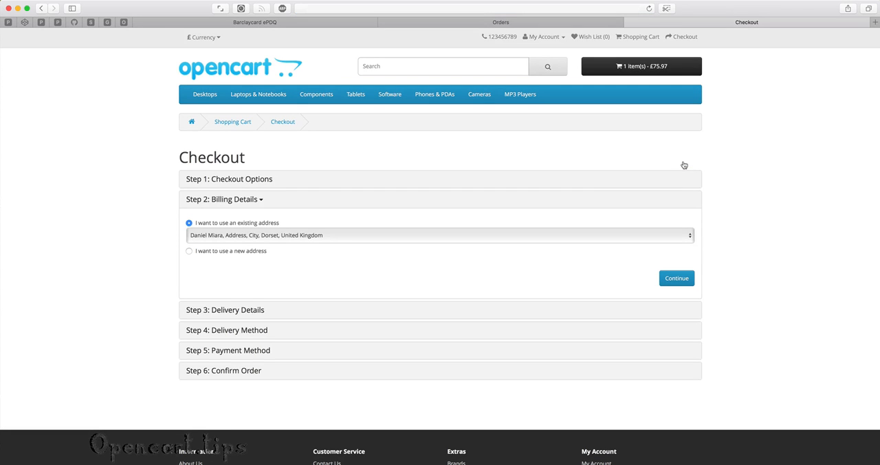
scroll("down", 3)
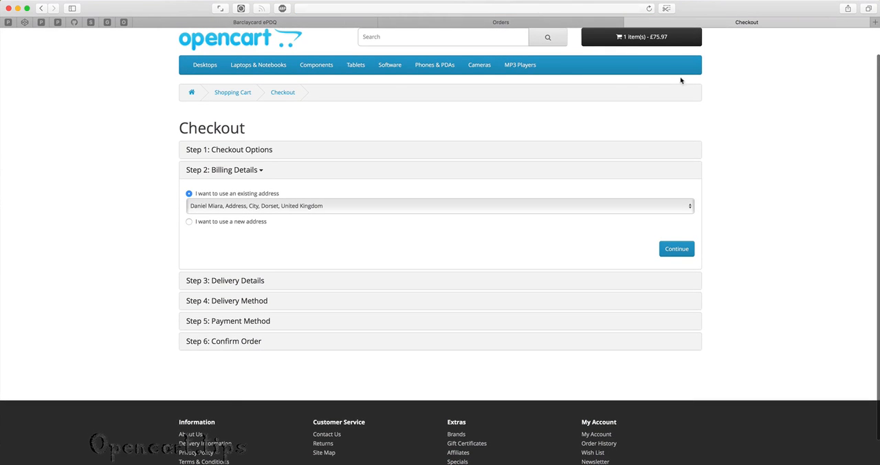
left_click(500, 22)
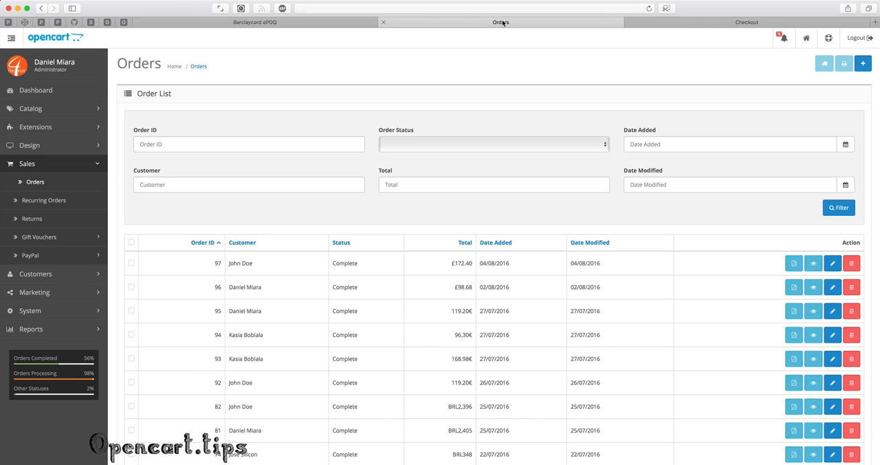
mouse_move(666, 8)
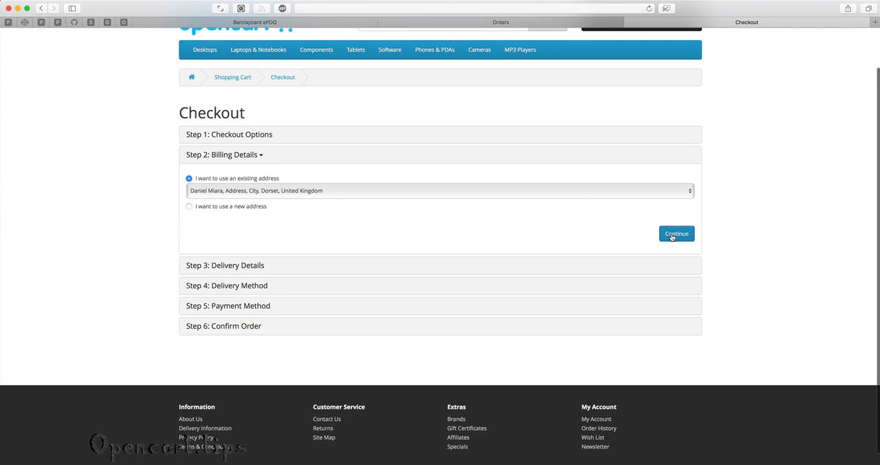
Step: Keep the billing address, accept the flat shipping rate and continue to order confirmation
left_click(676, 233)
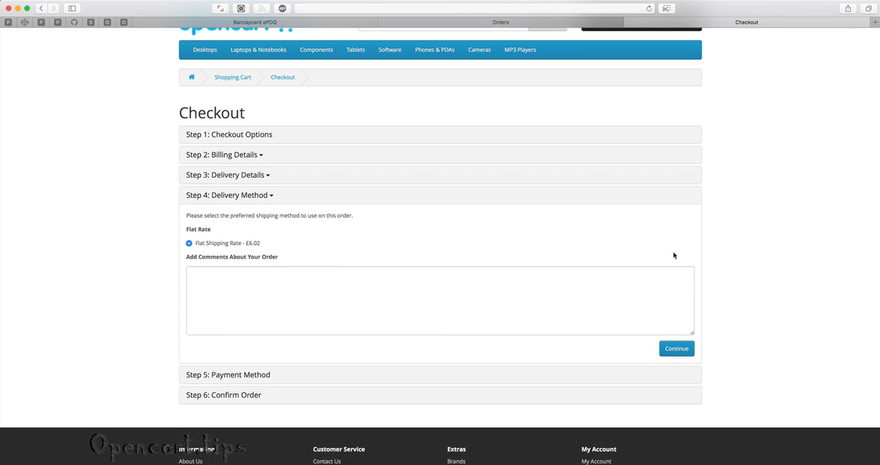
left_click(677, 348)
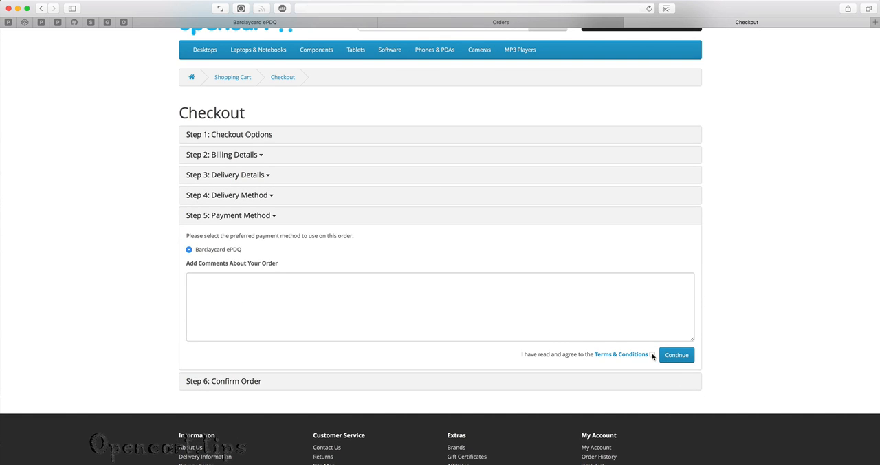
left_click(676, 355)
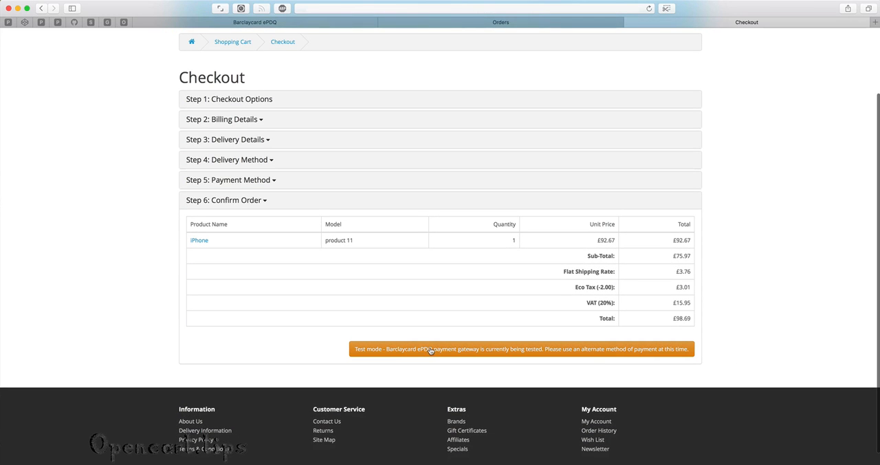
mouse_move(481, 344)
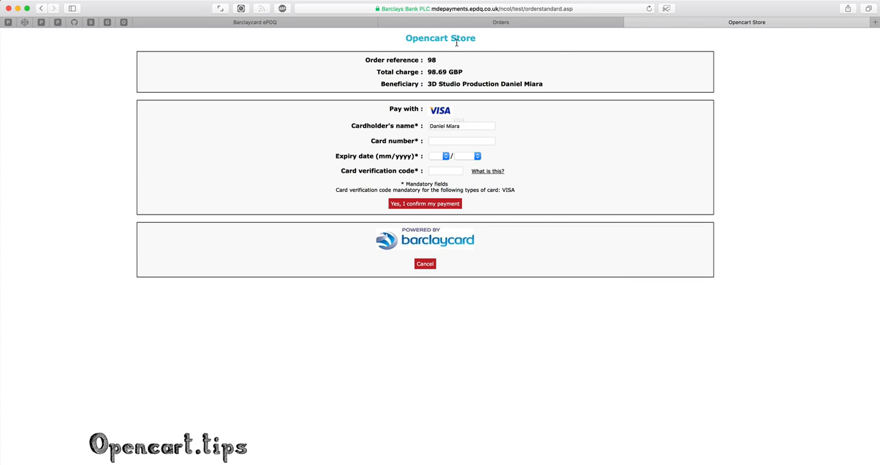
type("4111111111111111")
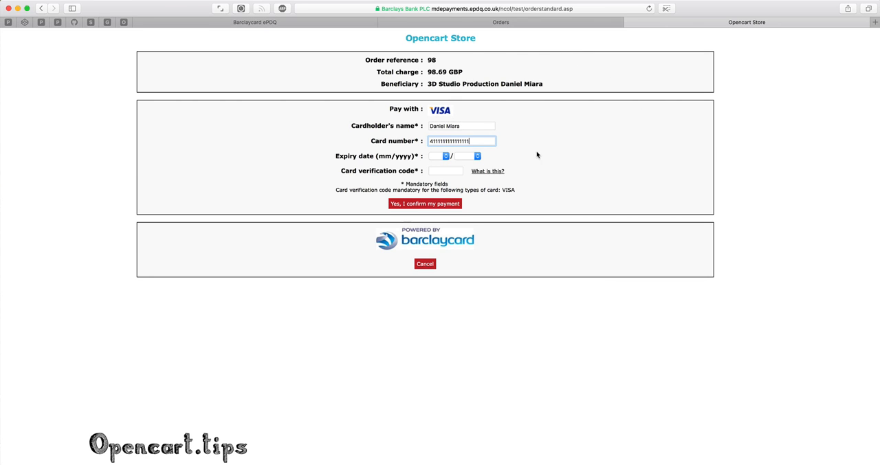
left_click(465, 156)
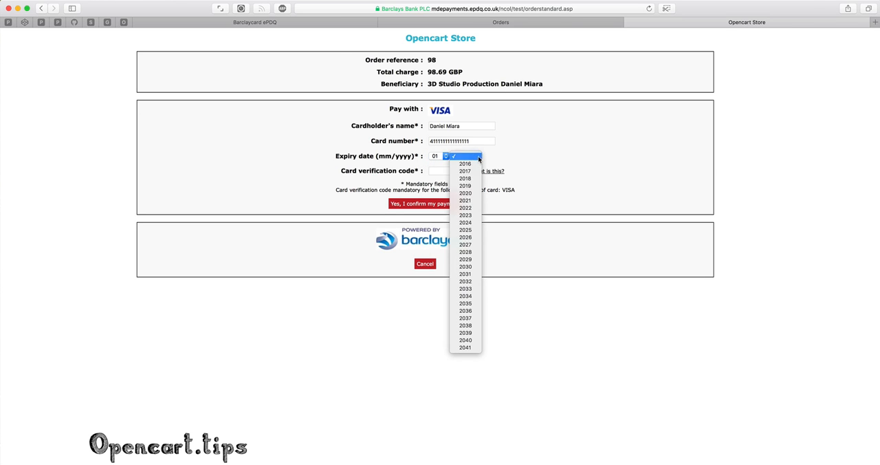
left_click(465, 215)
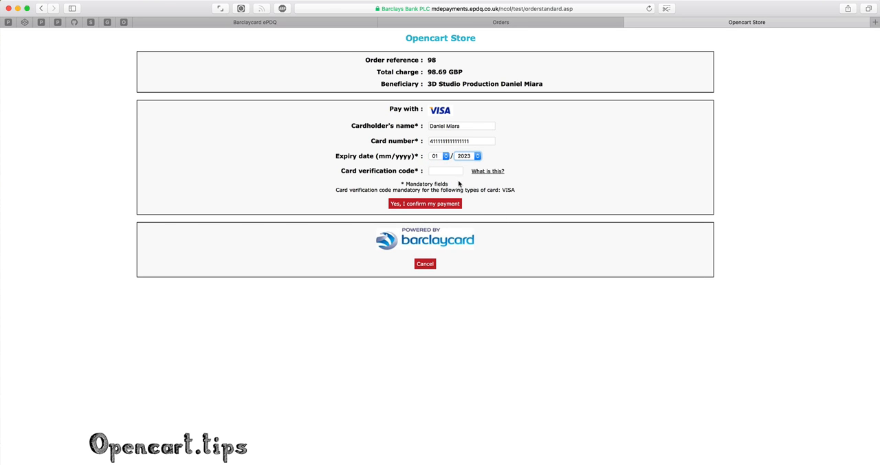
type("123")
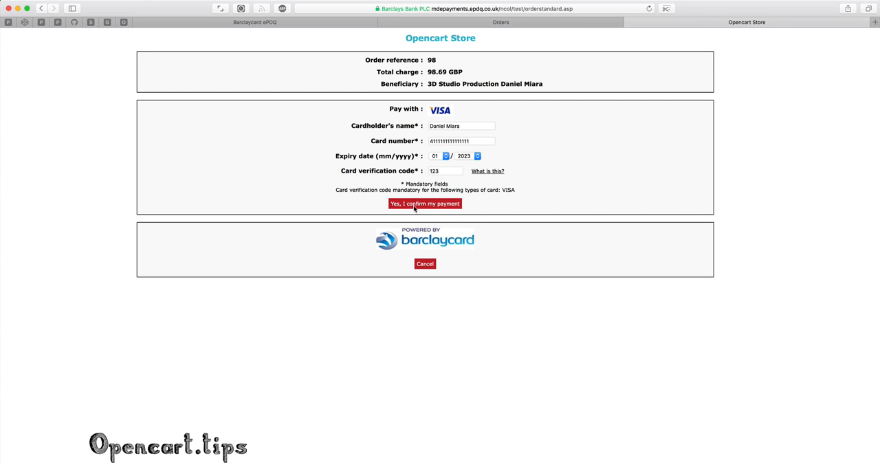
left_click(424, 204)
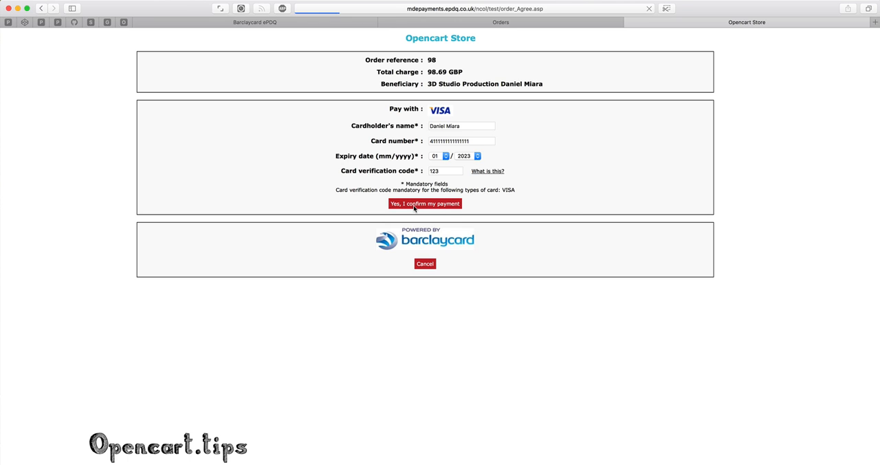
left_click(424, 203)
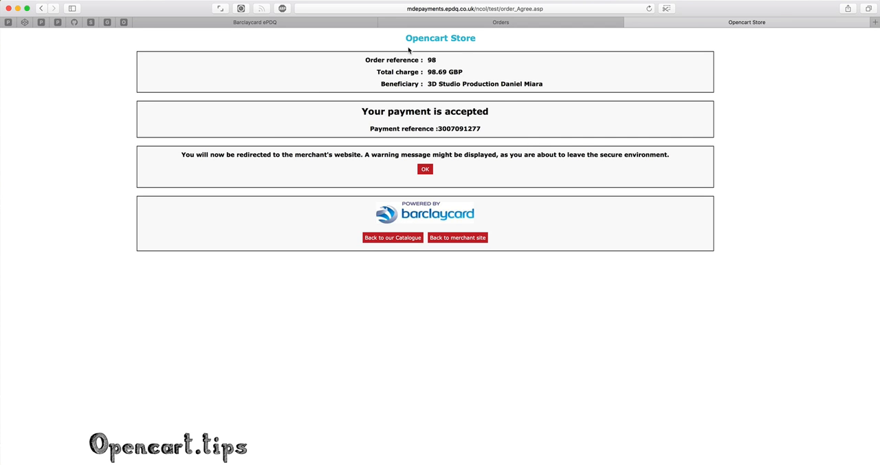
left_click(425, 168)
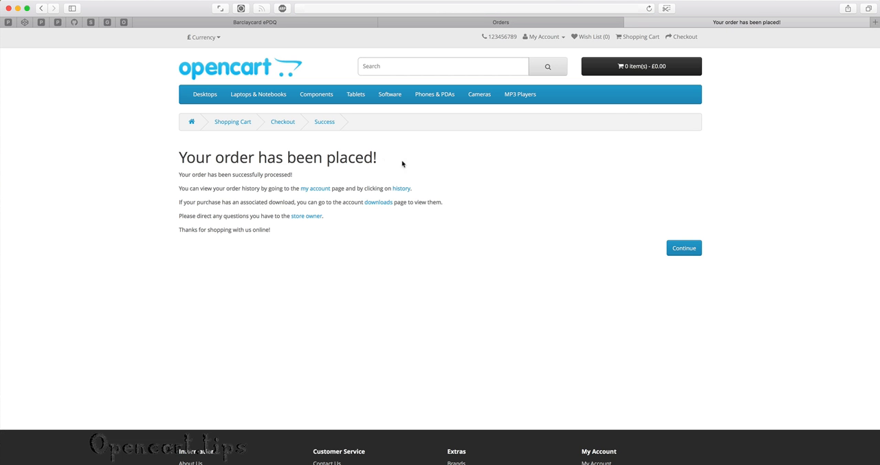
Step: Continue from the order-placed page to the store, then switch to the admin Orders list
left_click(640, 66)
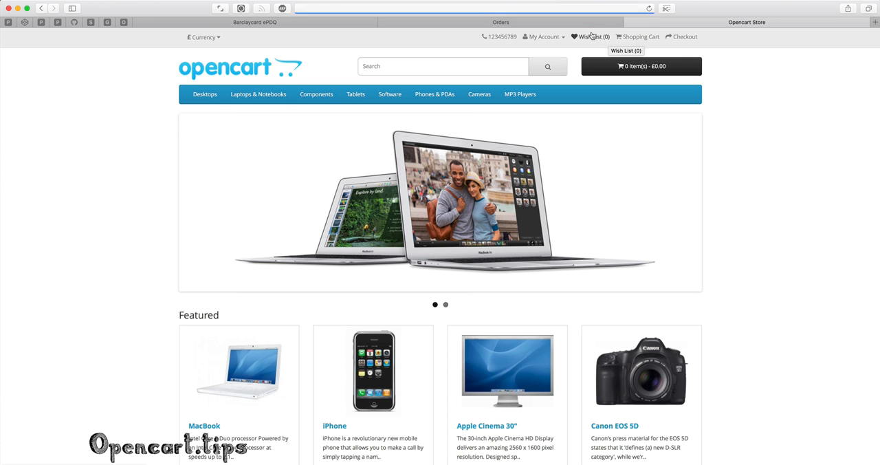
left_click(500, 22)
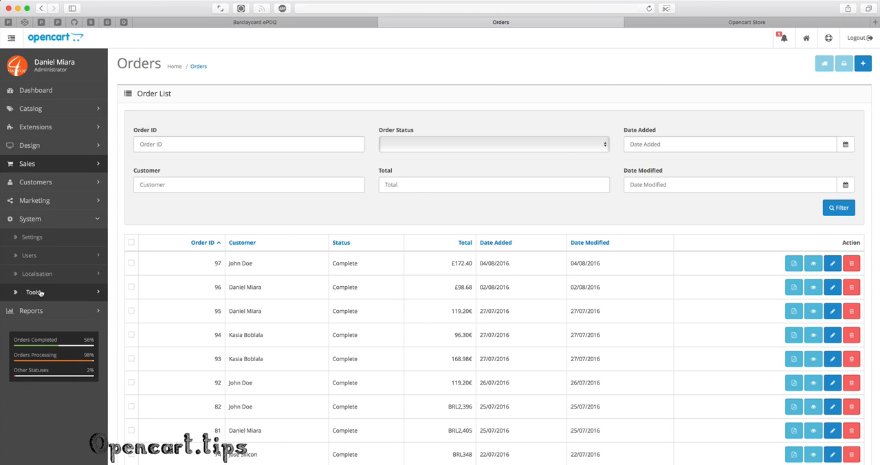
Step: View the error log's Barclaycard ePDQ entry for order 98, then expand the Sales menu
left_click(29, 292)
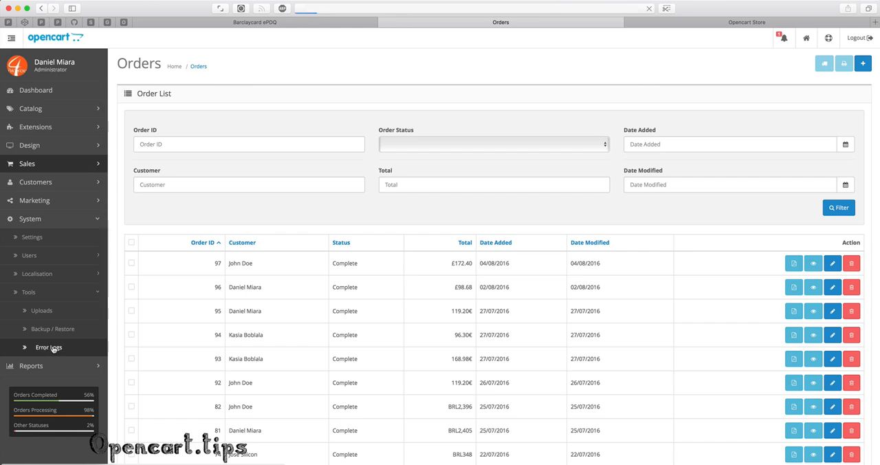
left_click(48, 346)
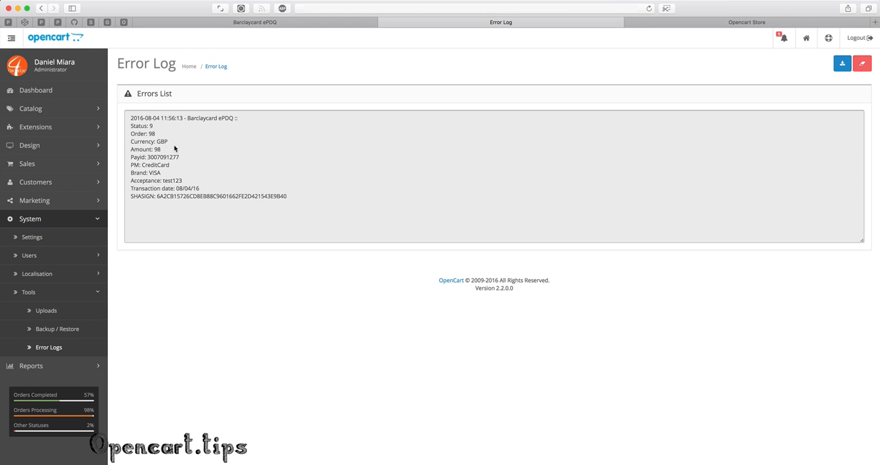
mouse_move(280, 207)
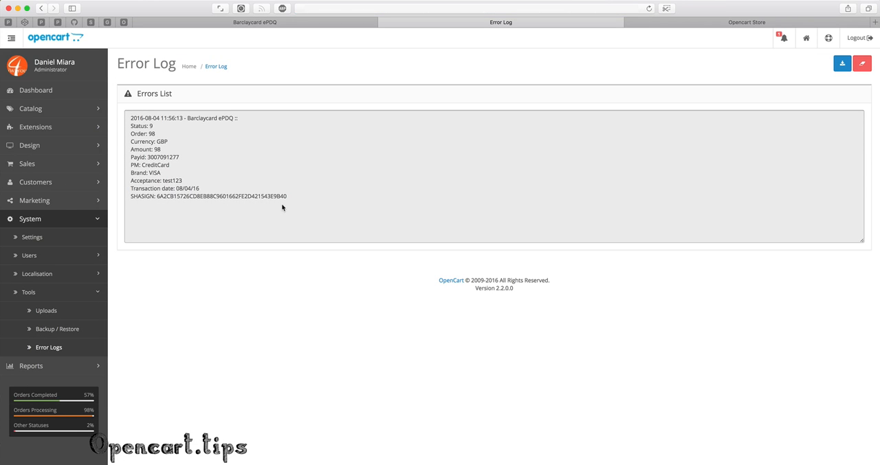
left_click(28, 163)
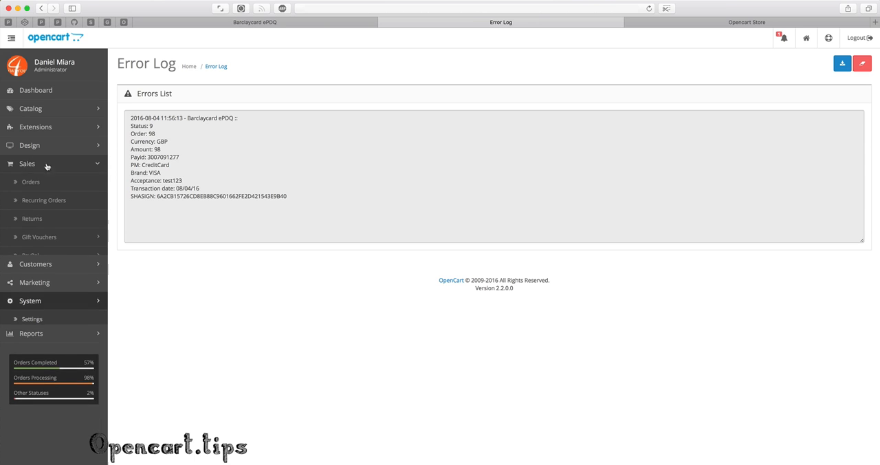
Step: Find order 98 listed as Complete, review its details and history, then return to the ePDQ settings
left_click(31, 181)
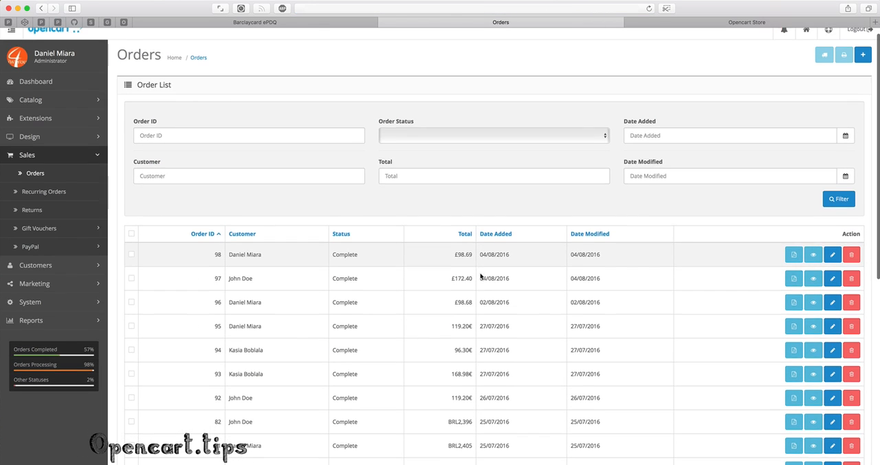
scroll("down", 3)
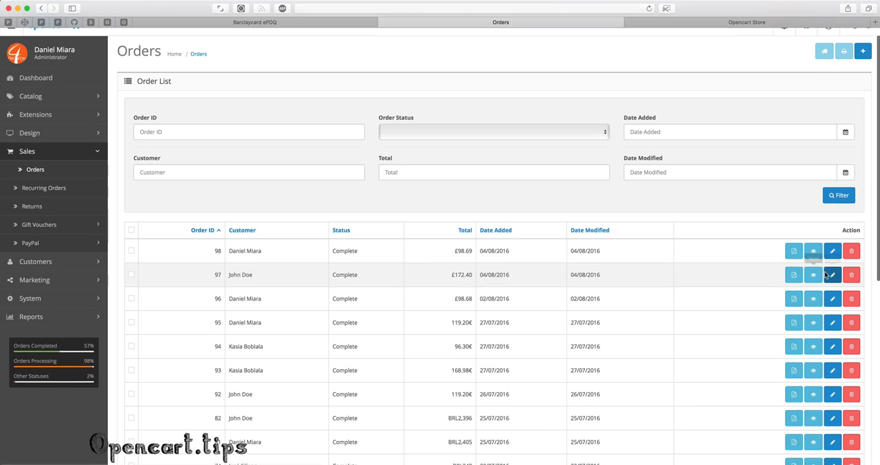
left_click(812, 250)
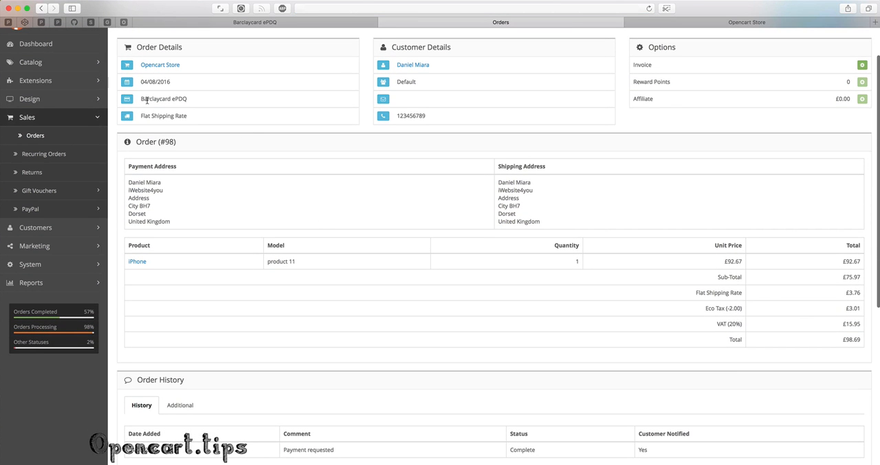
scroll("down", 3)
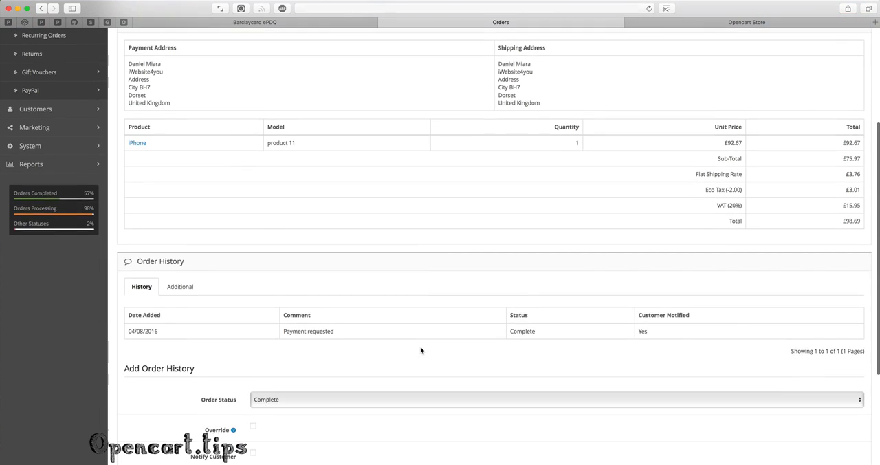
scroll("down", 3)
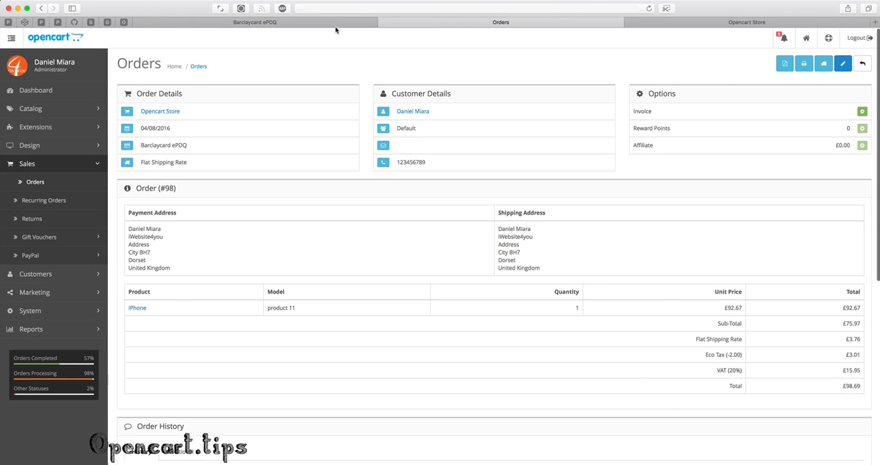
left_click(254, 22)
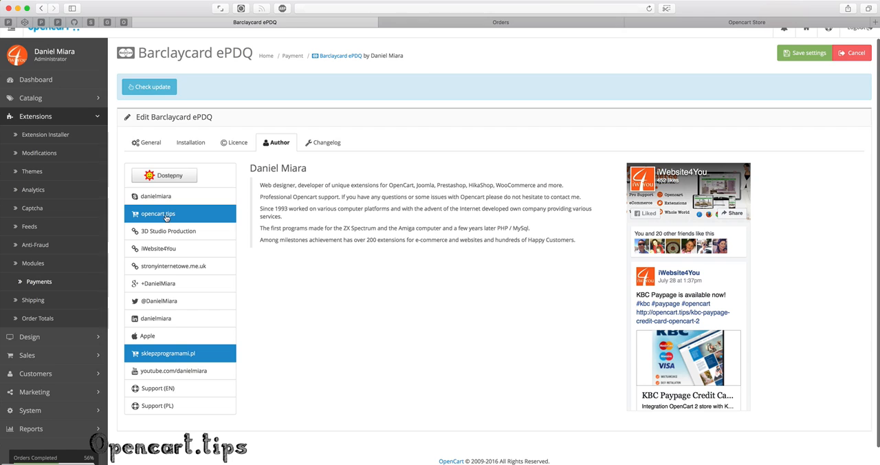
Step: Visit the author's opencart.tips site and browse its latest extensions and Modules menu
left_click(591, 22)
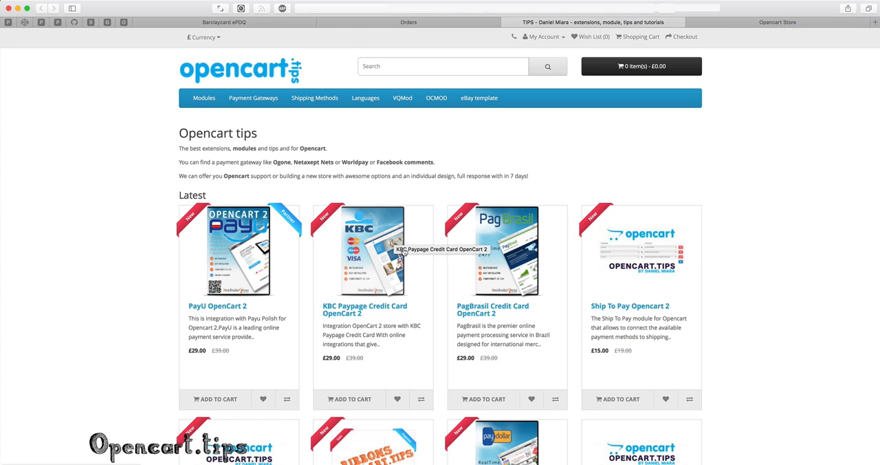
scroll("down", 3)
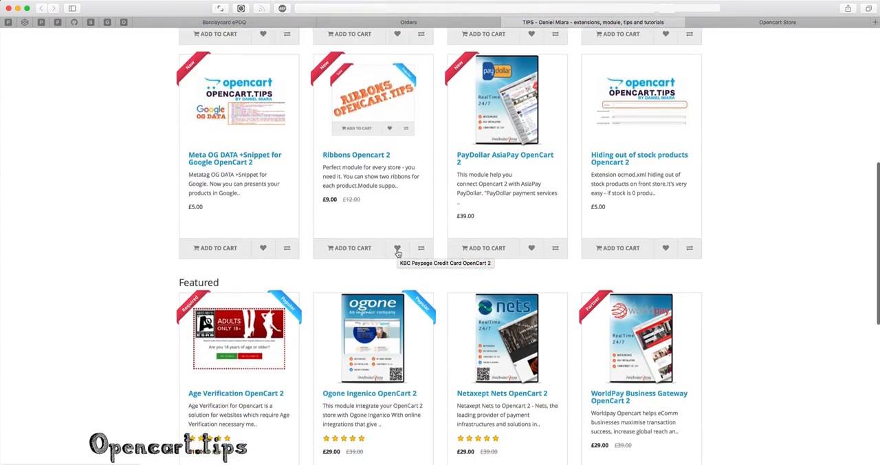
scroll("down", 3)
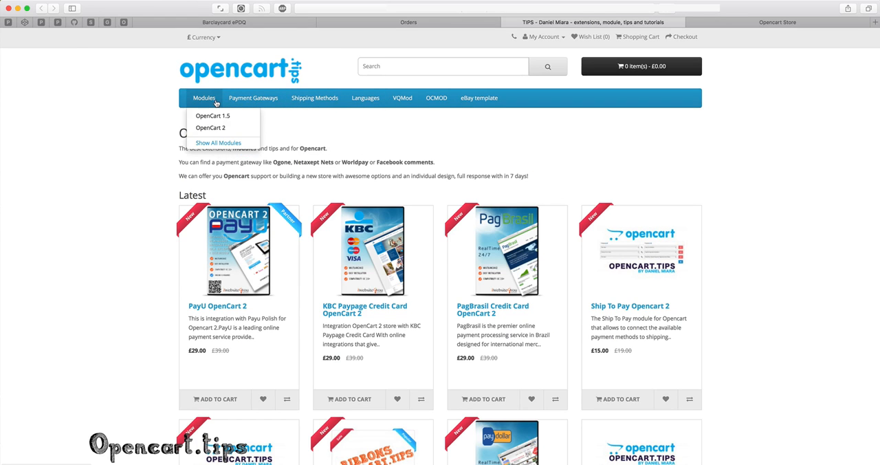
left_click(121, 263)
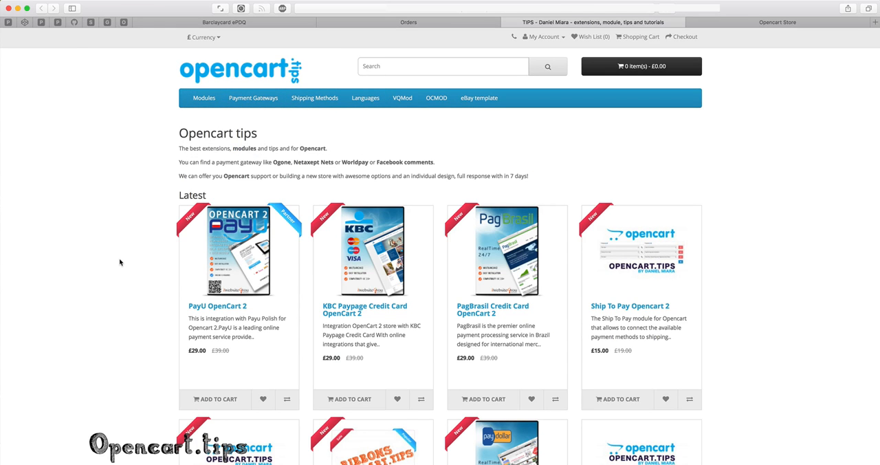